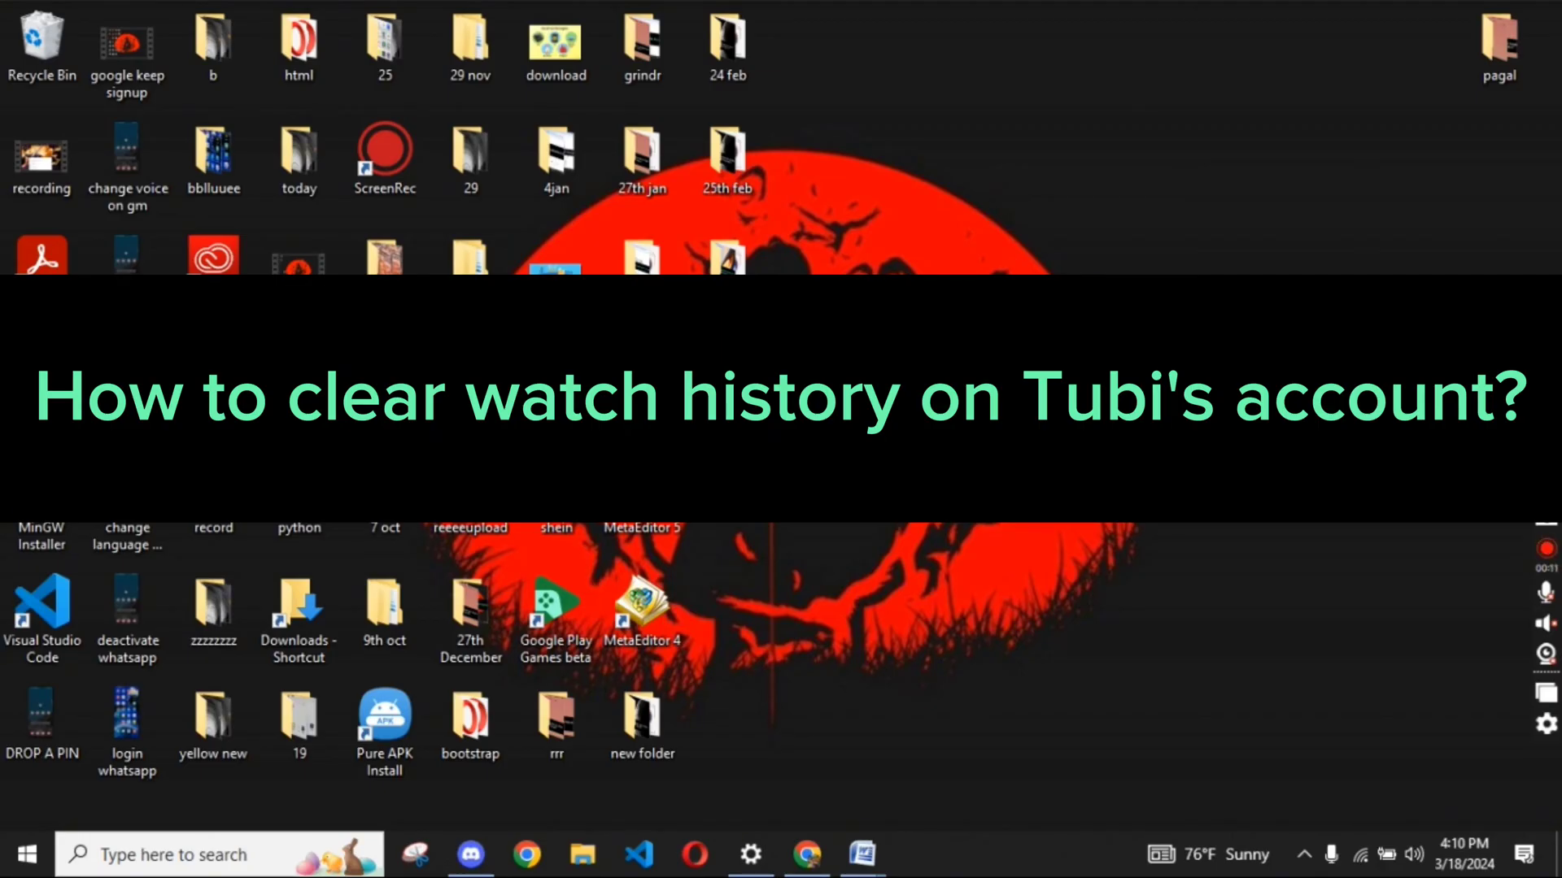
{"action": "mouse_move", "coordinate": [597, 854]}
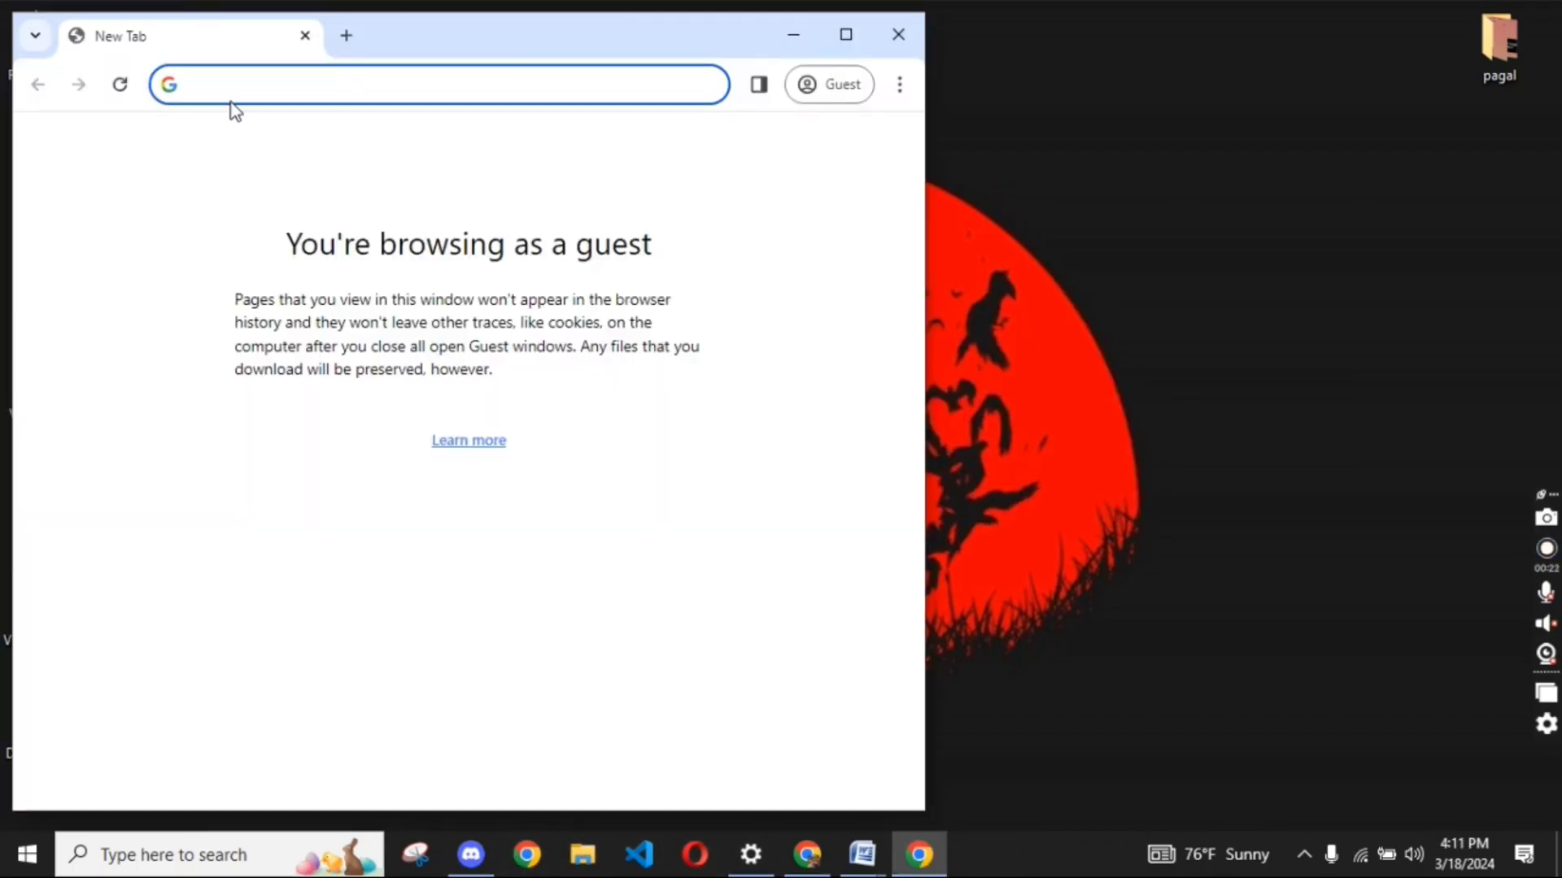
Load tubitv.com in a guest Chrome window from the address bar
{"action": "type", "text": "tubitv.com"}
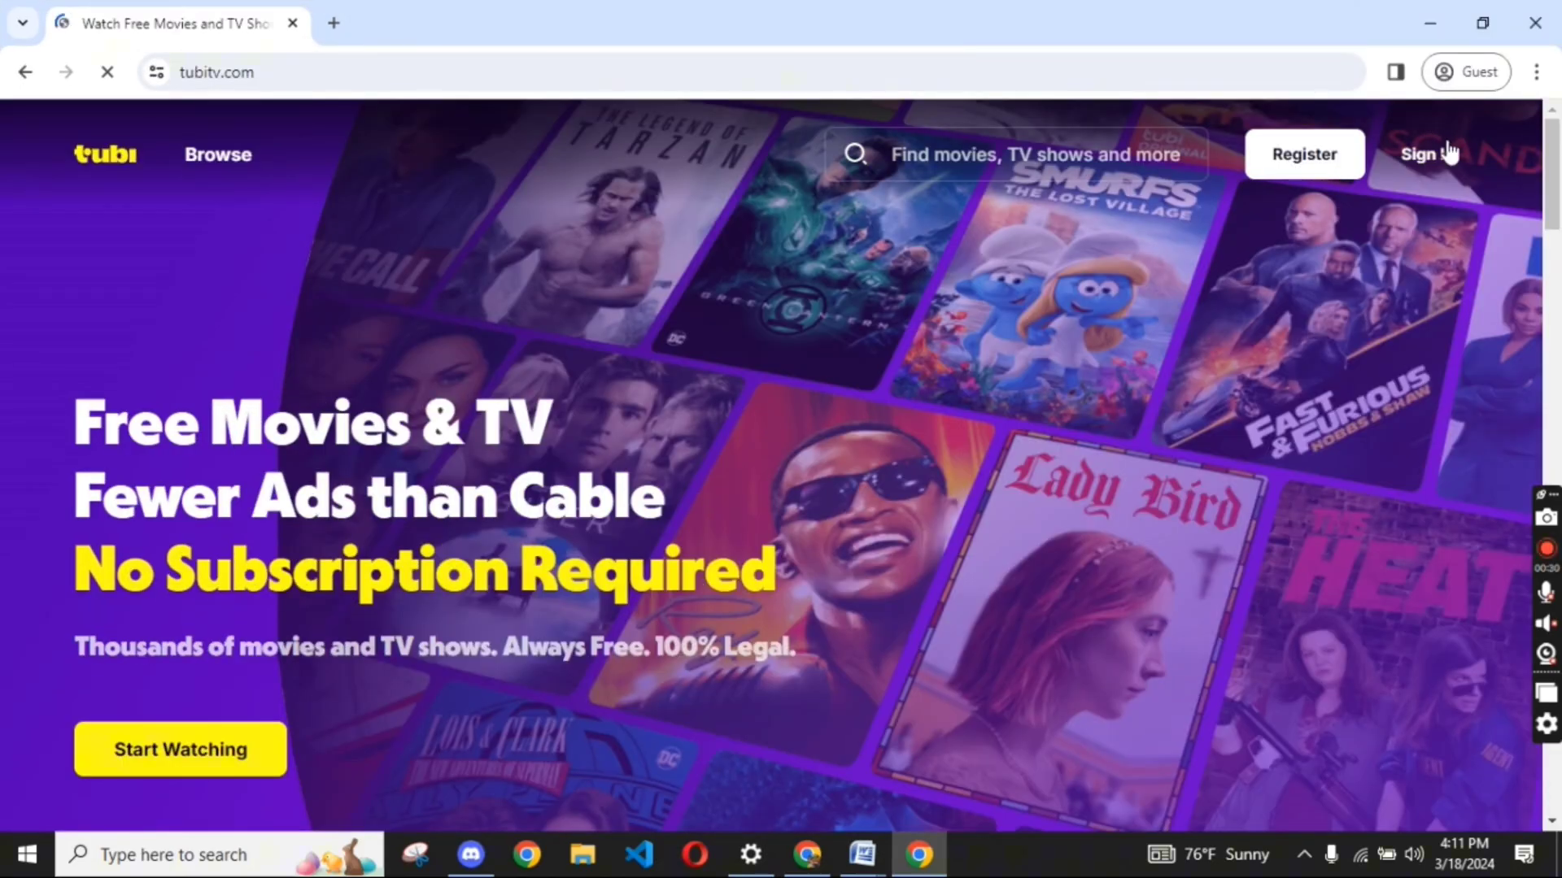
Sign in to the Tubi account with email and password, reaching the personalized home page
{"action": "left_click", "coordinate": [1427, 154]}
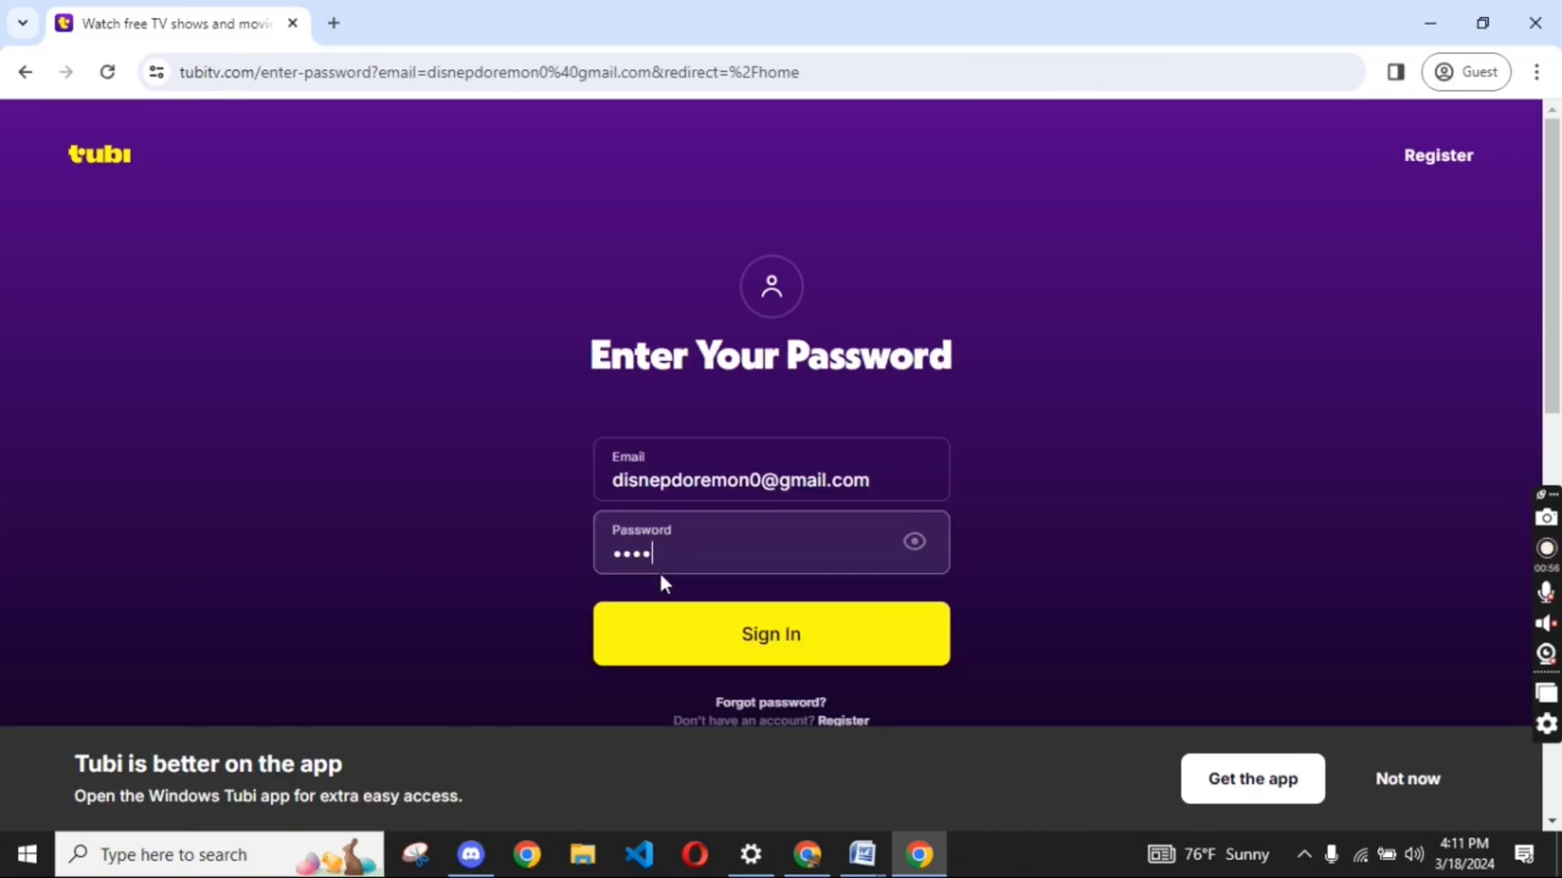
{"action": "left_click", "coordinate": [769, 632]}
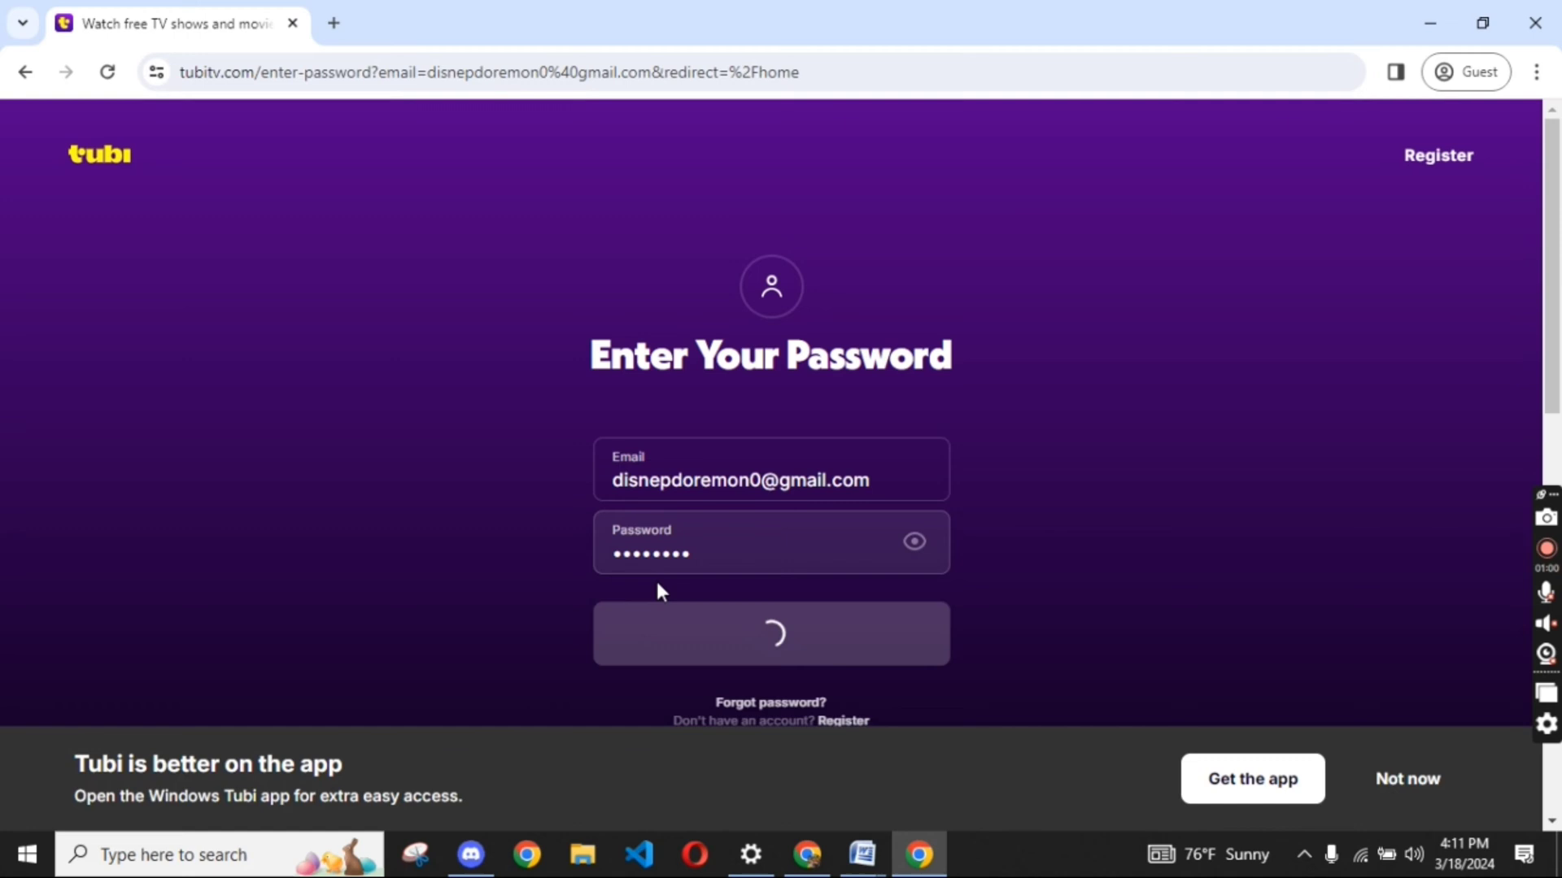
{"action": "left_click", "coordinate": [769, 633]}
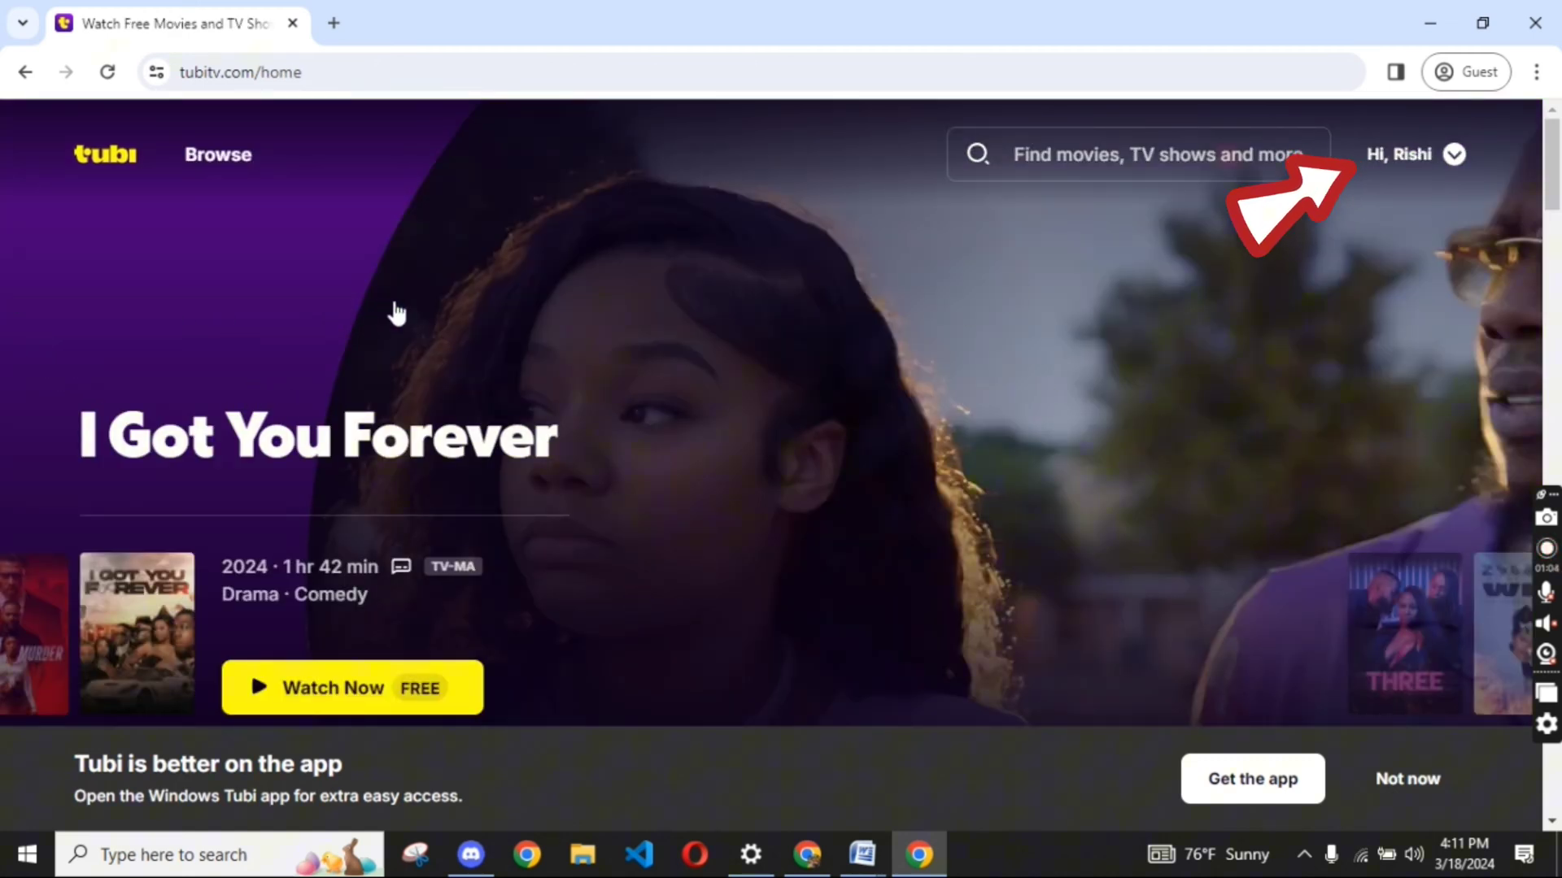
Go to Account Settings from the 'Hi, <name>' account menu
{"action": "left_click", "coordinate": [1405, 154]}
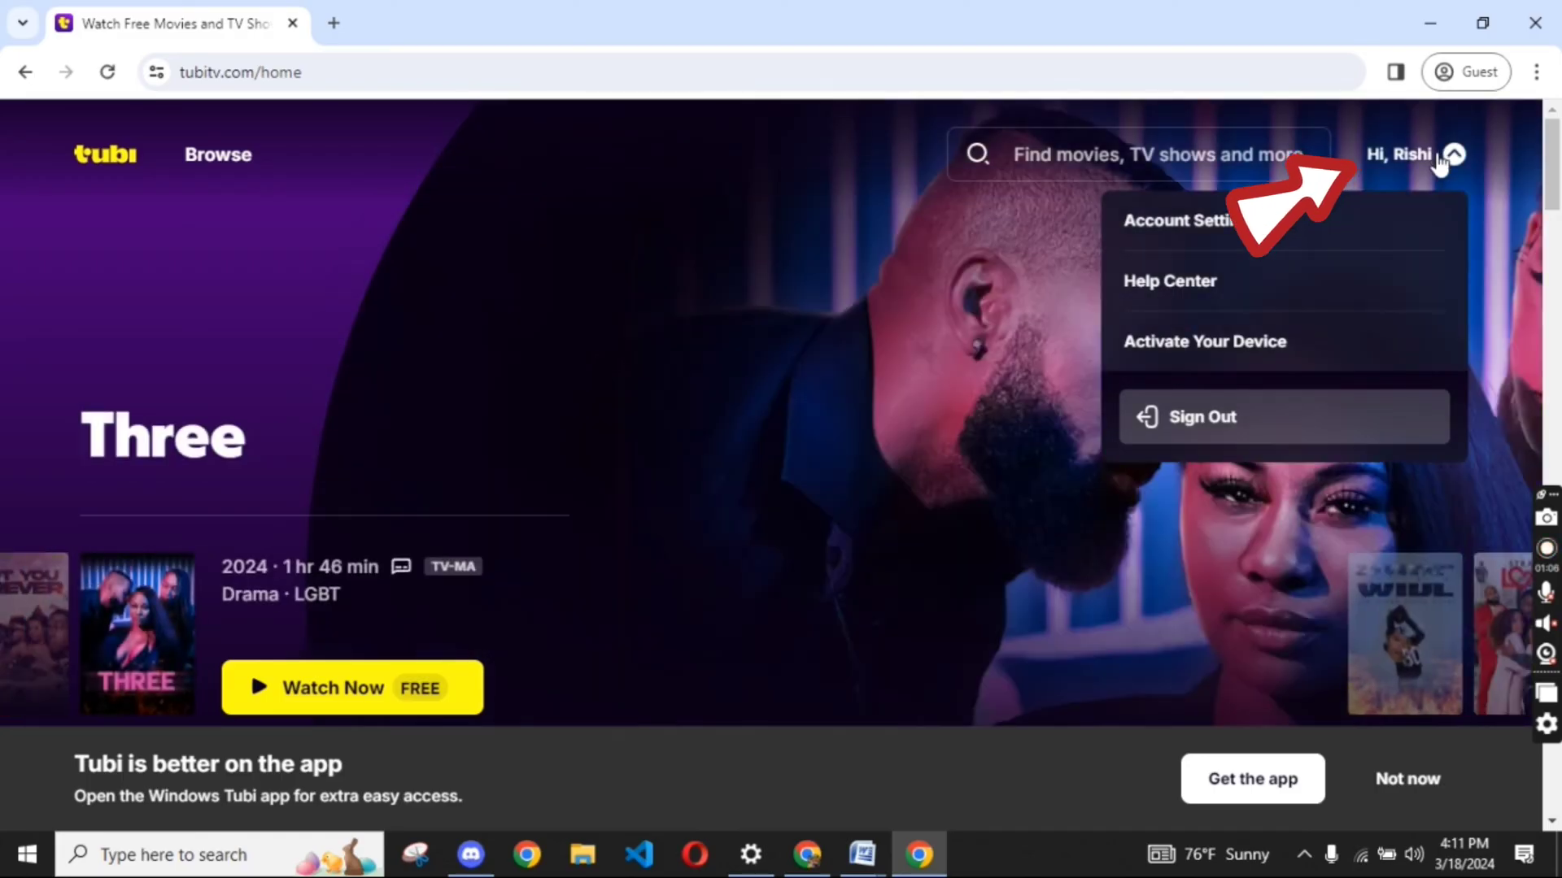
{"action": "left_click", "coordinate": [1186, 220]}
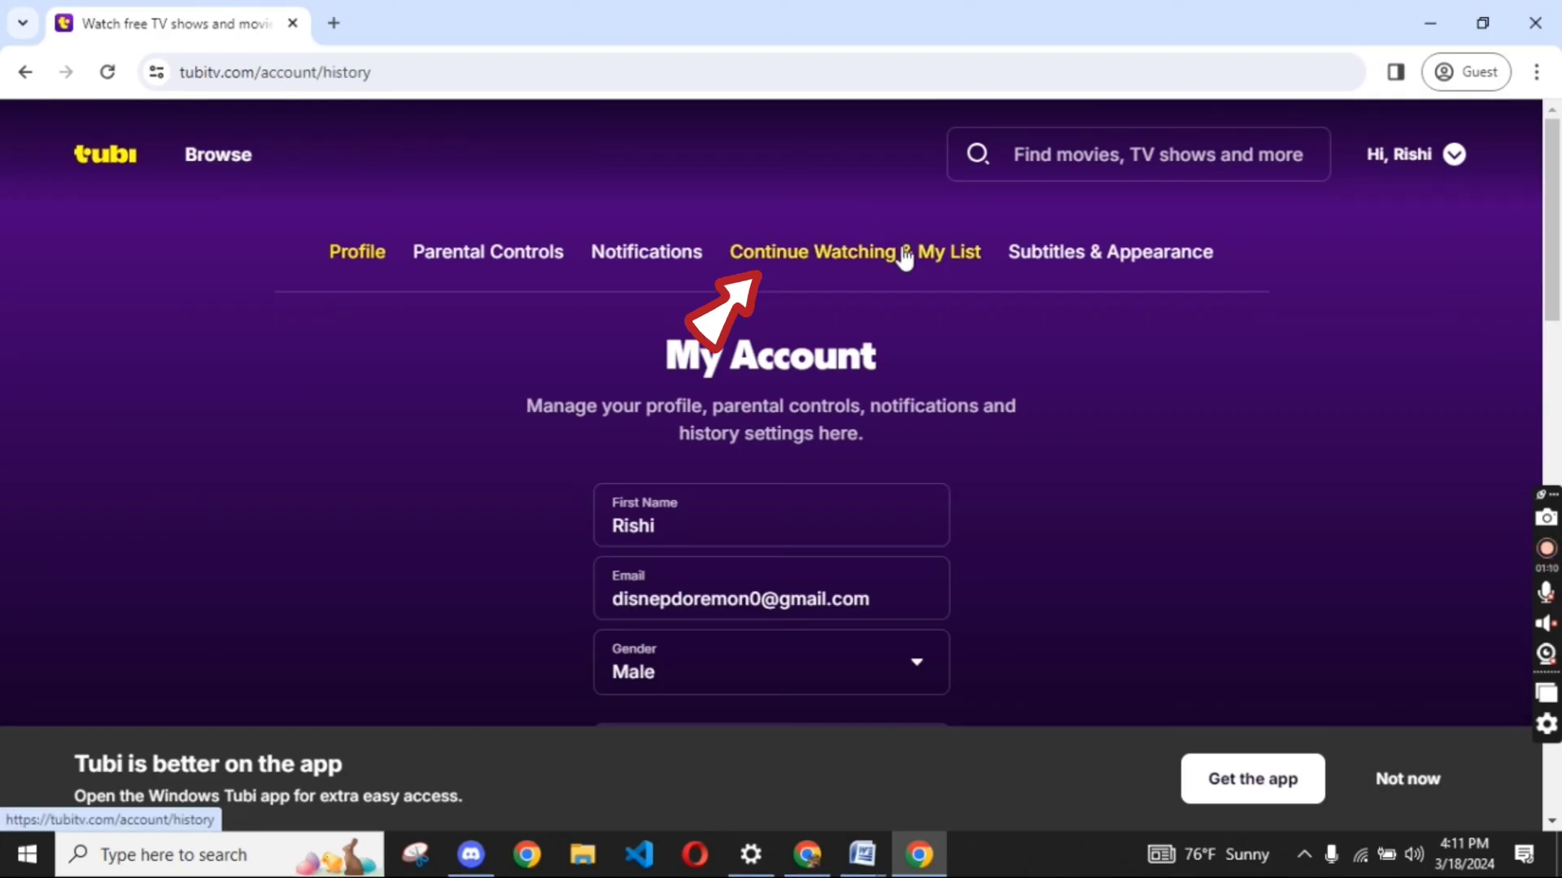
Show the Continue Watching & My List section listing its one remaining title
{"action": "left_click", "coordinate": [854, 251]}
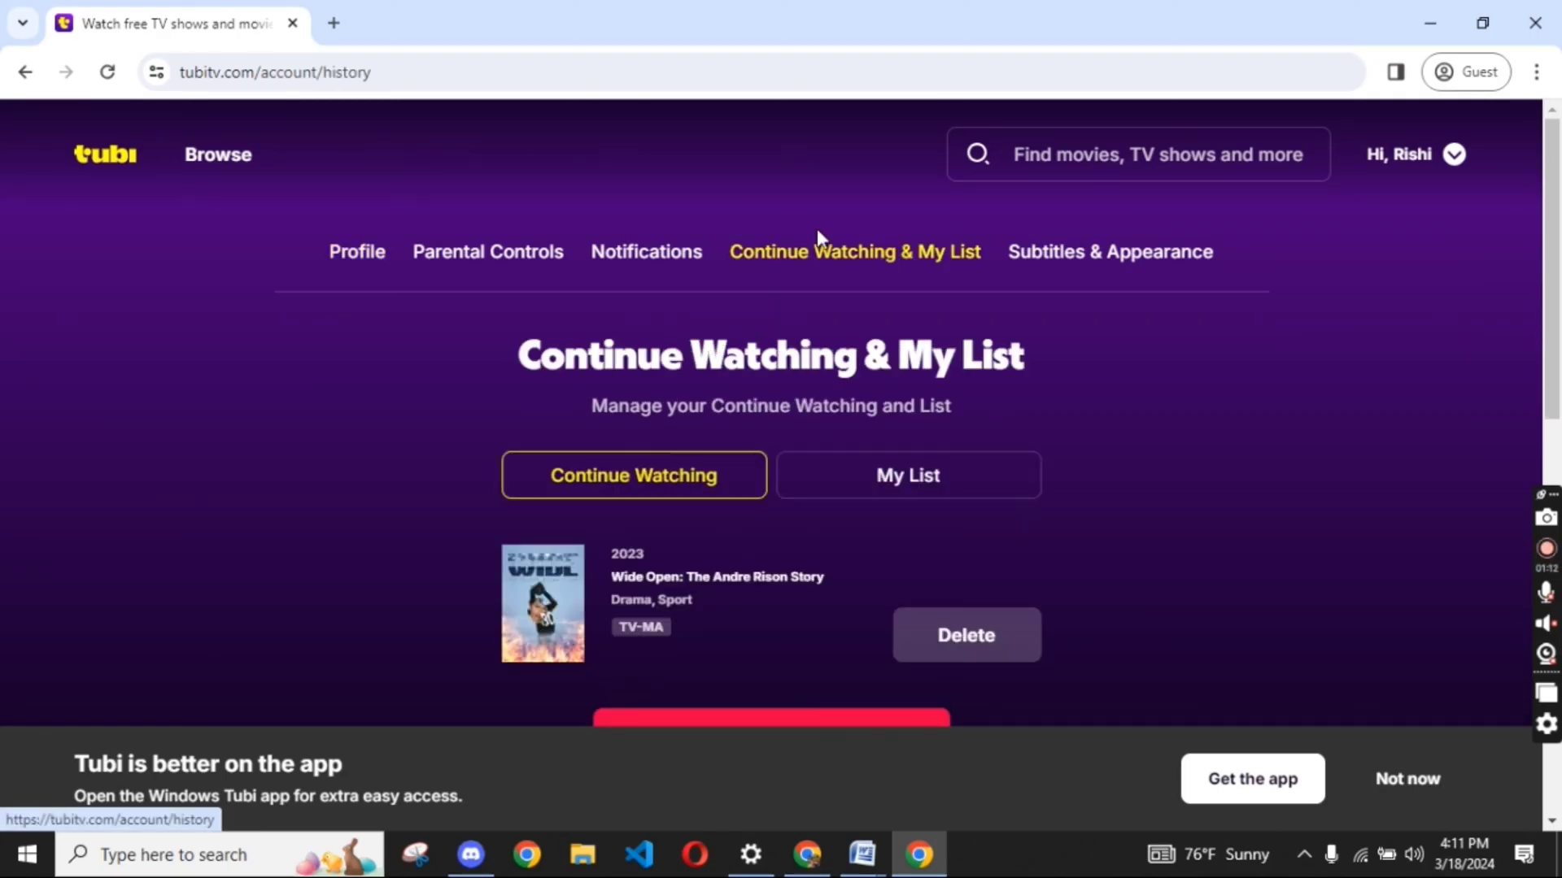
{"action": "scroll", "scroll_direction": "down", "scroll_amount": 3}
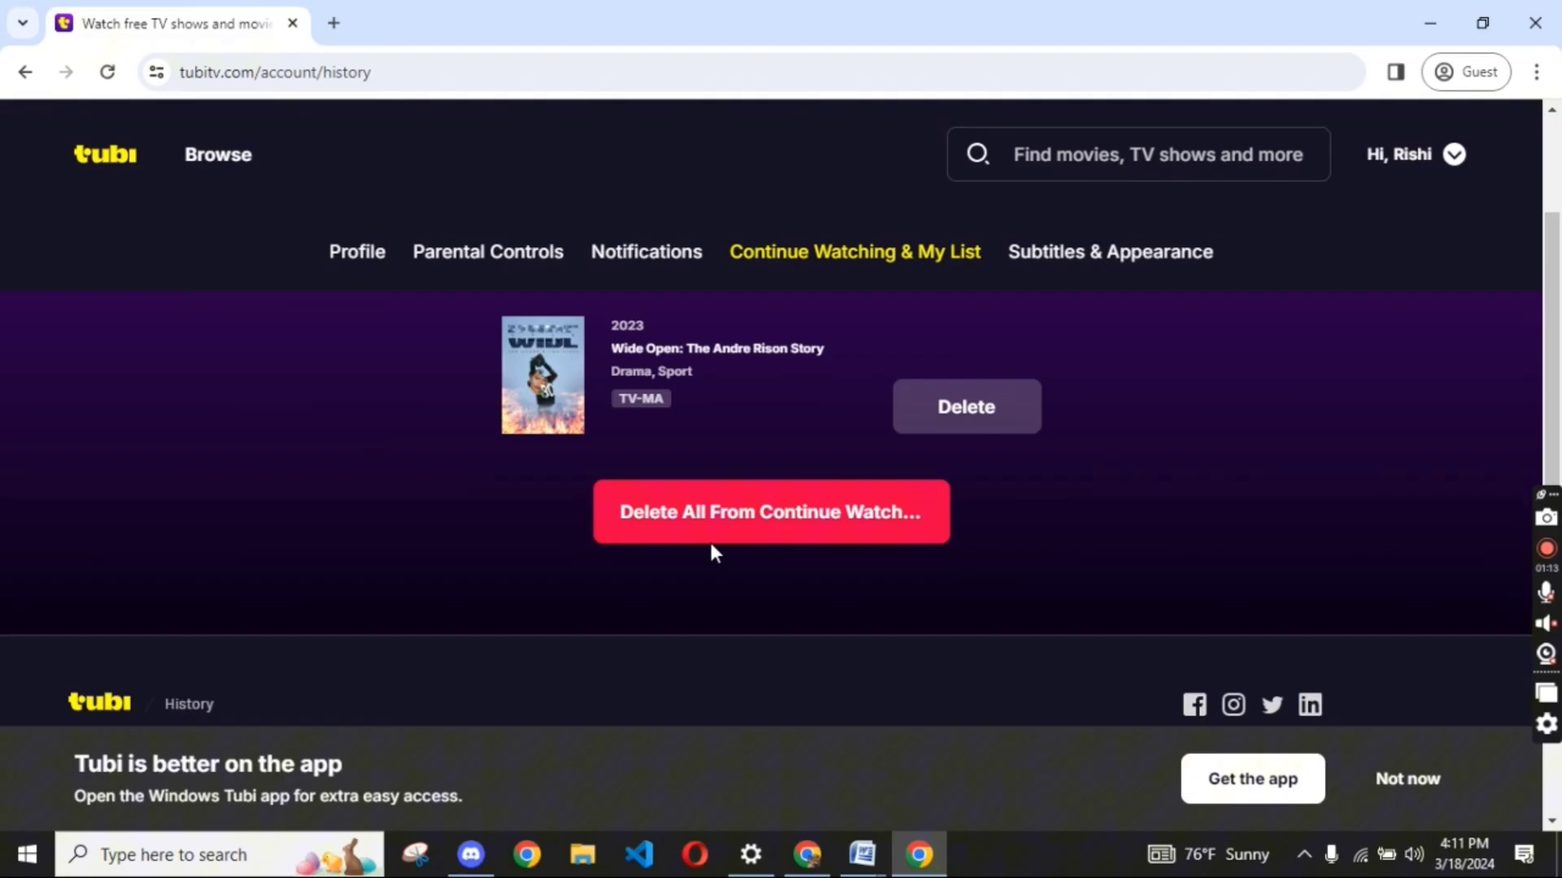
{"action": "scroll", "scroll_direction": "up", "scroll_amount": 3}
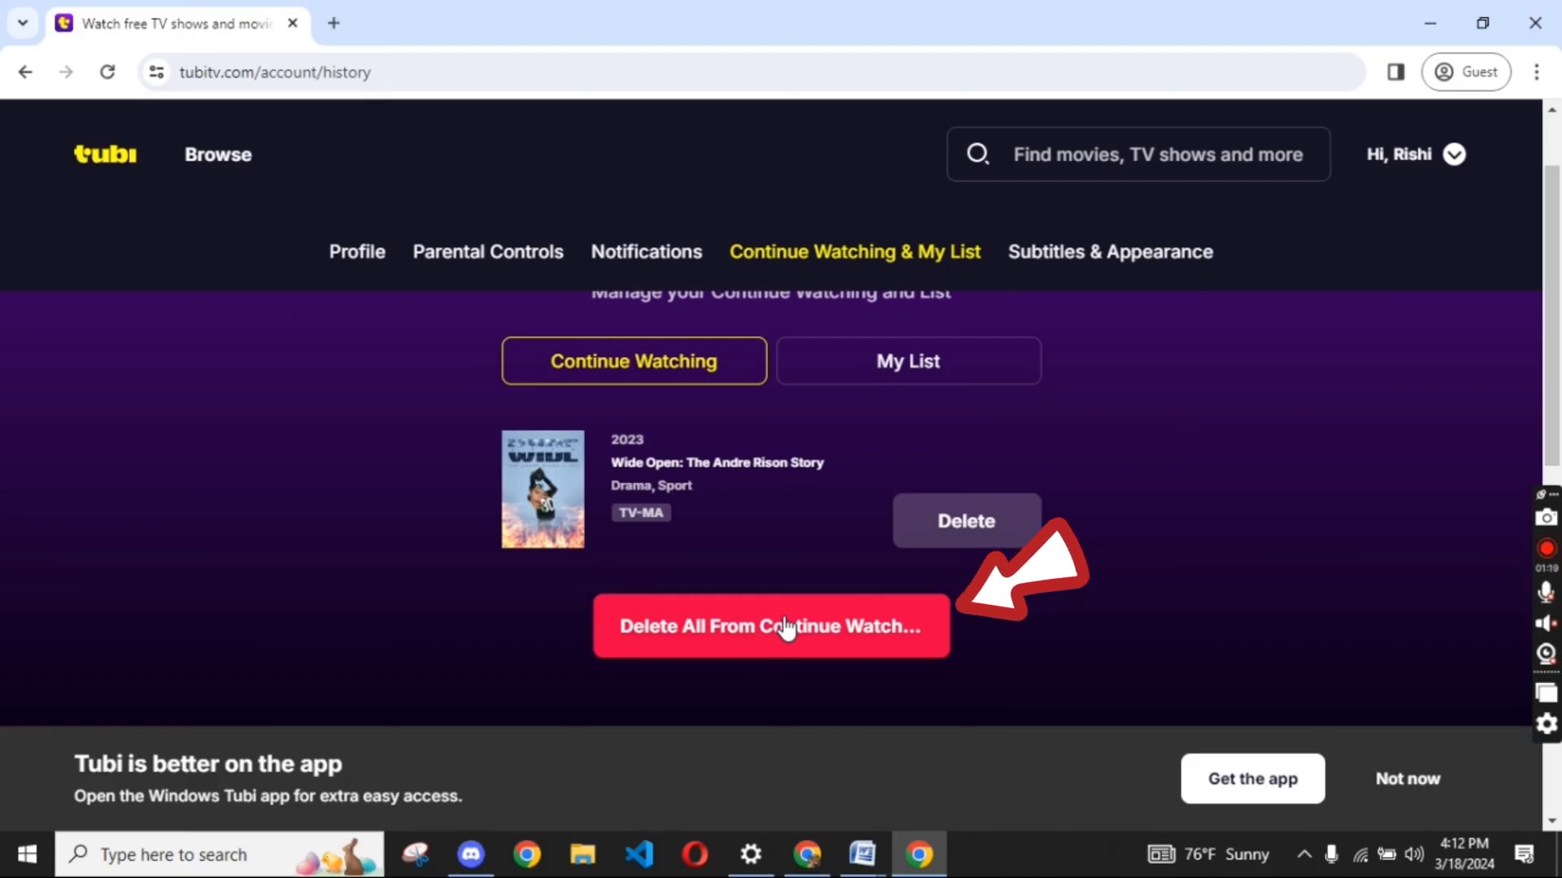
Delete all titles from Continue Watching so it shows 'Oops! Nothing yet here!'
{"action": "left_click", "coordinate": [770, 625]}
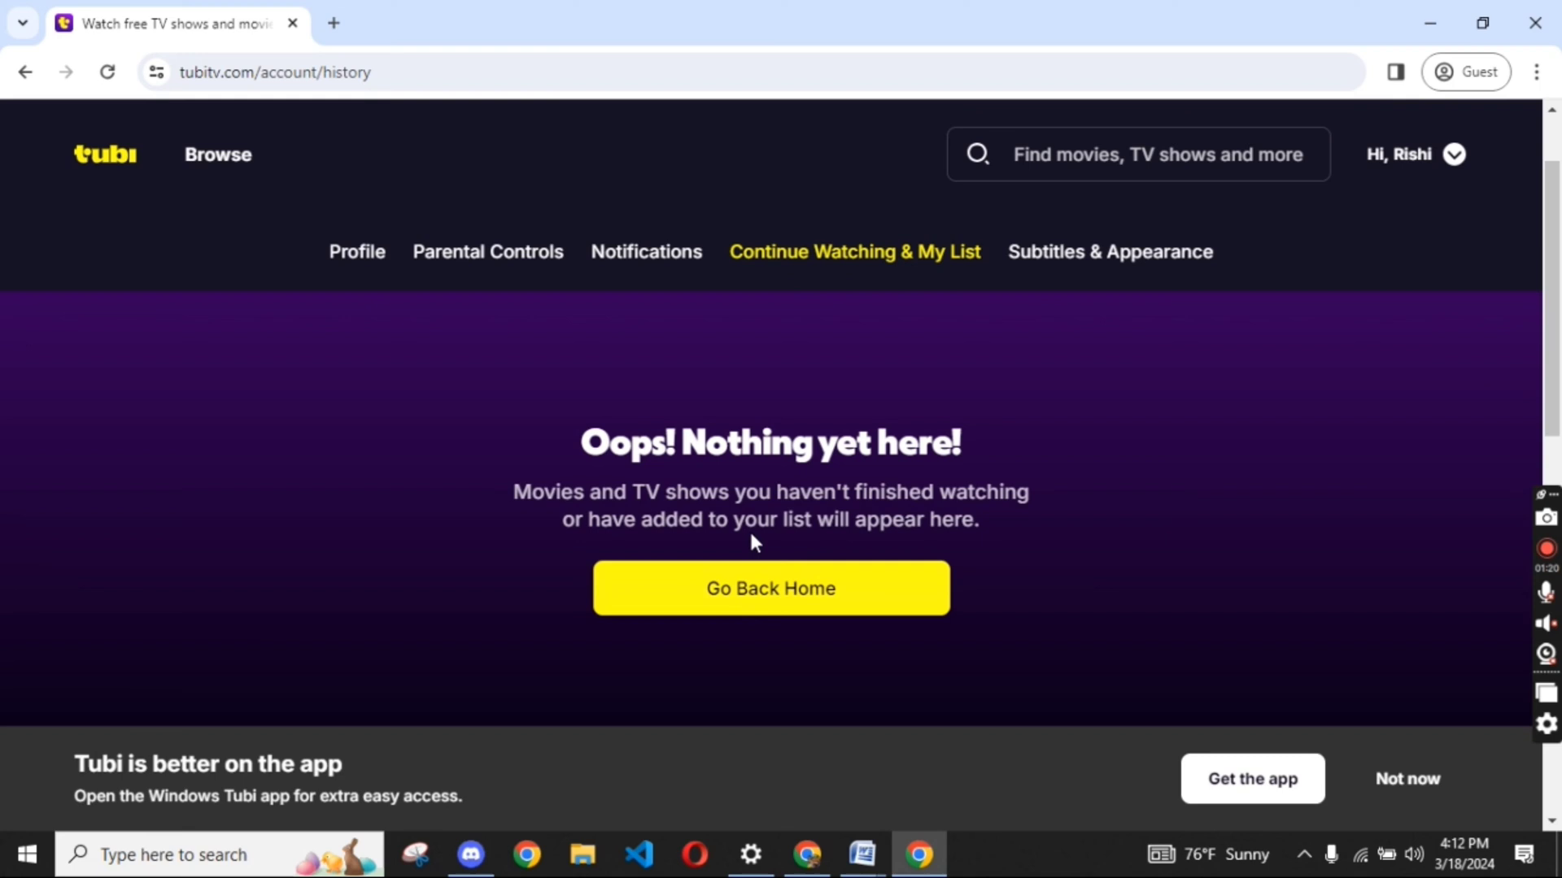
{"action": "mouse_move", "coordinate": [732, 600]}
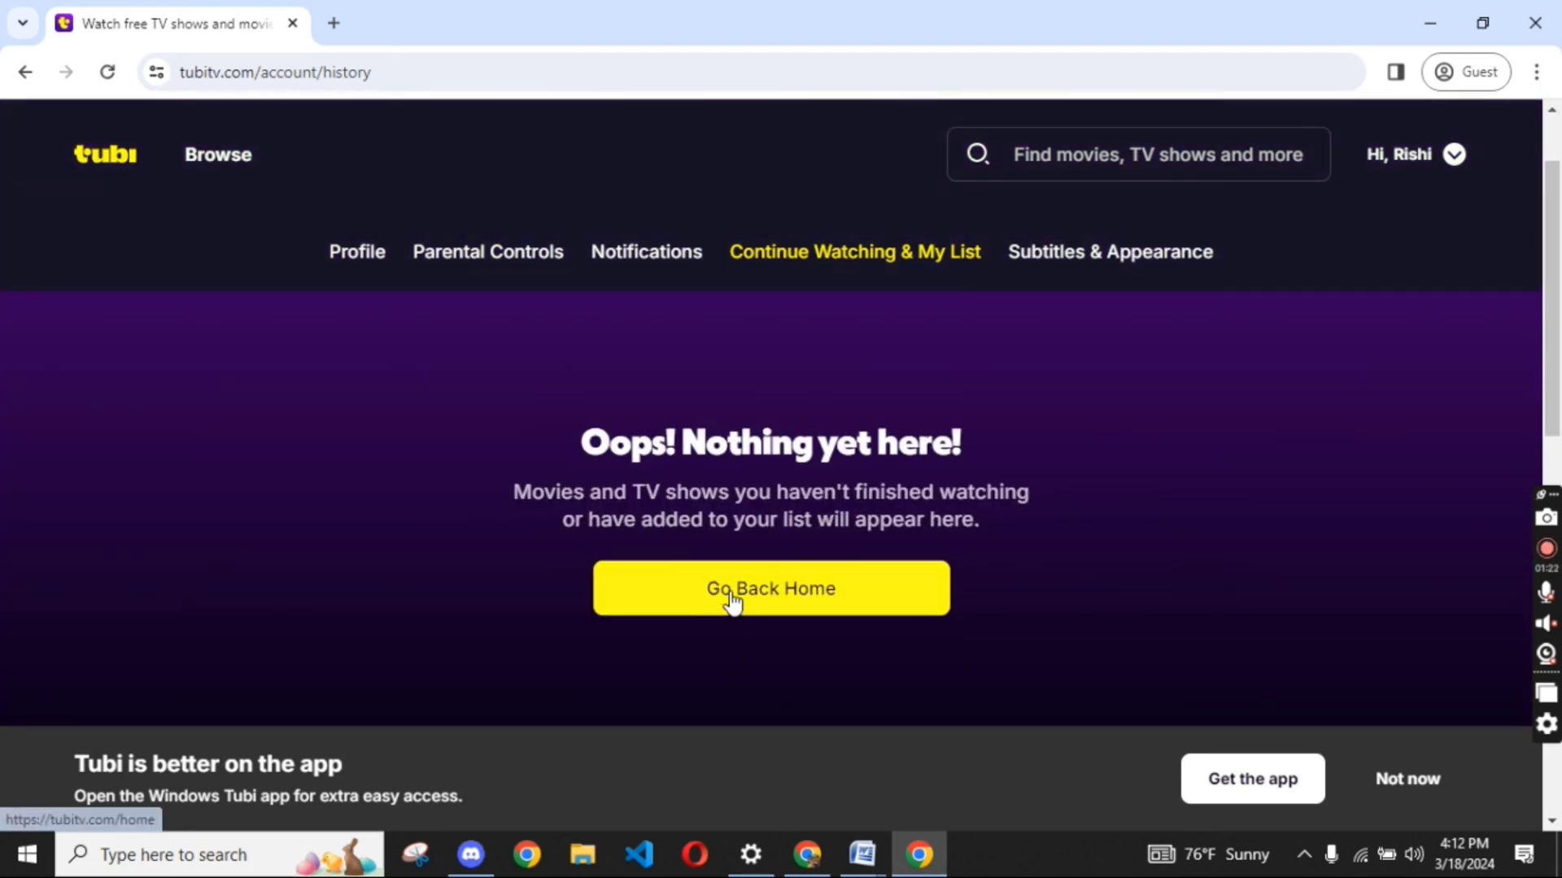